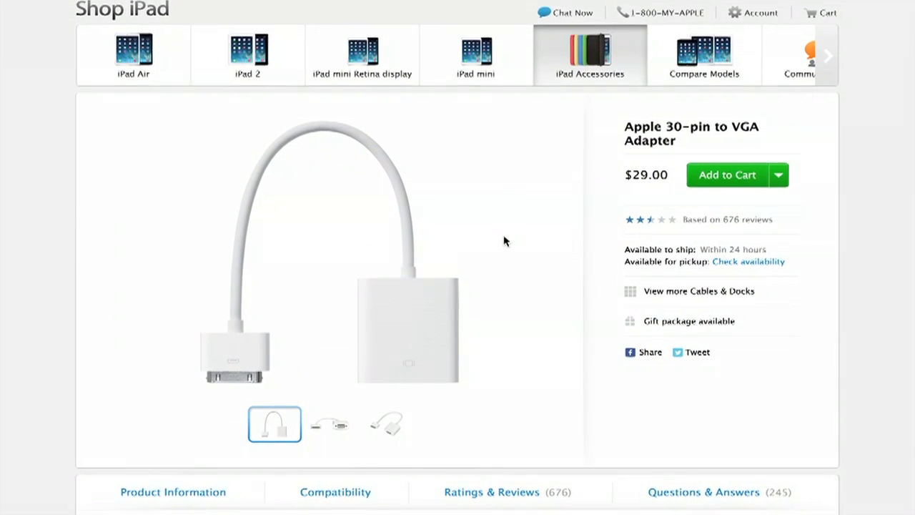
# Step: View the VGA connector photo of the 30-pin to VGA Adapter, then switch thumbnails back
pyautogui.scroll(-3)
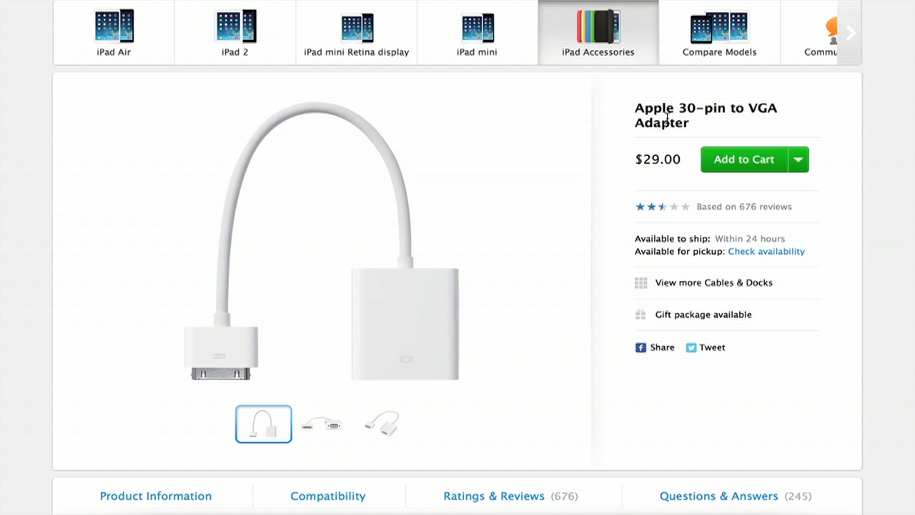
pyautogui.click(323, 423)
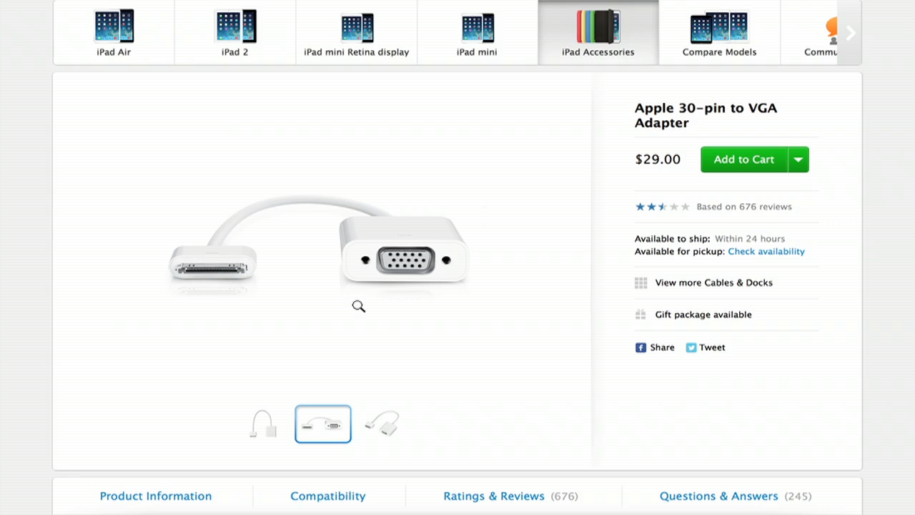
pyautogui.moveTo(385, 228)
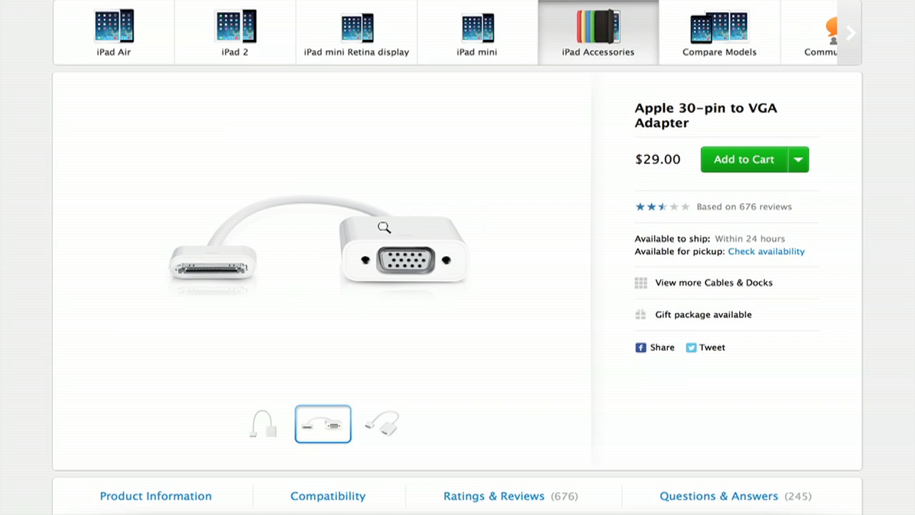
pyautogui.moveTo(245, 454)
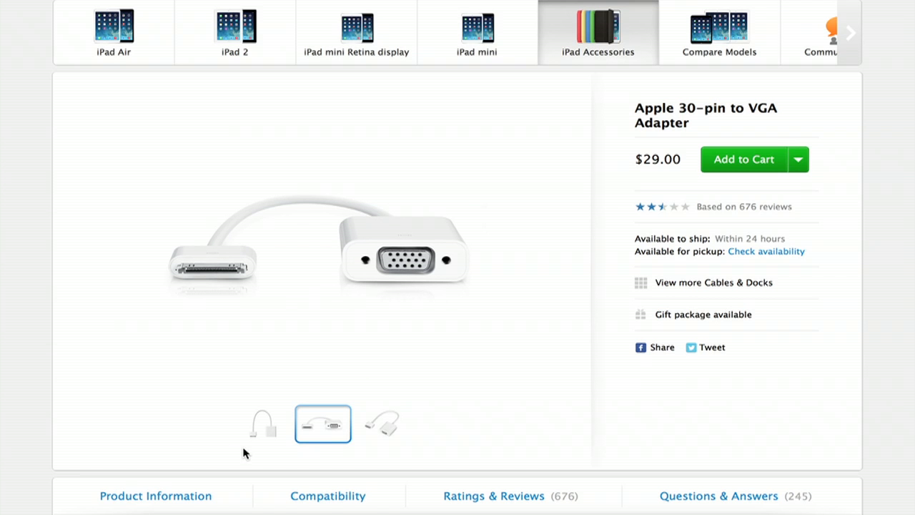
pyautogui.click(263, 424)
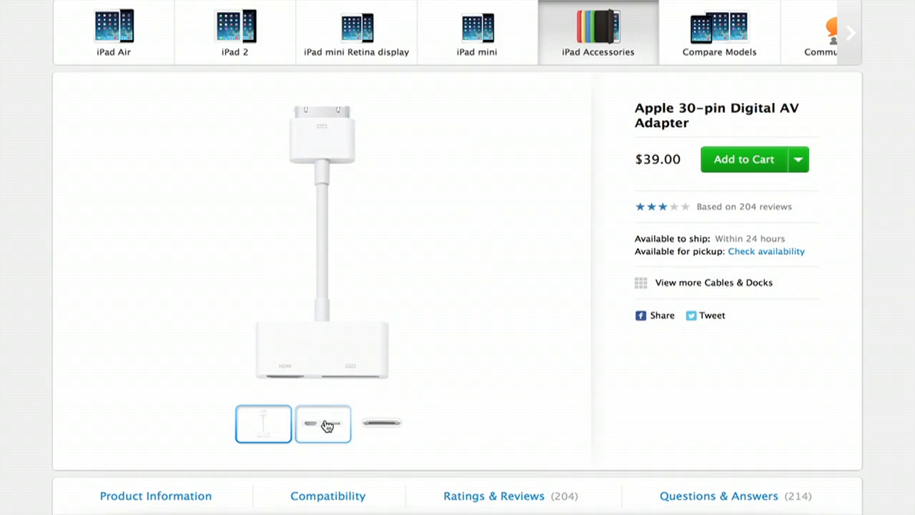
# Step: View the port close-up of the $39.00 Apple 30-pin Digital AV Adapter, then return to the main photo
pyautogui.click(322, 423)
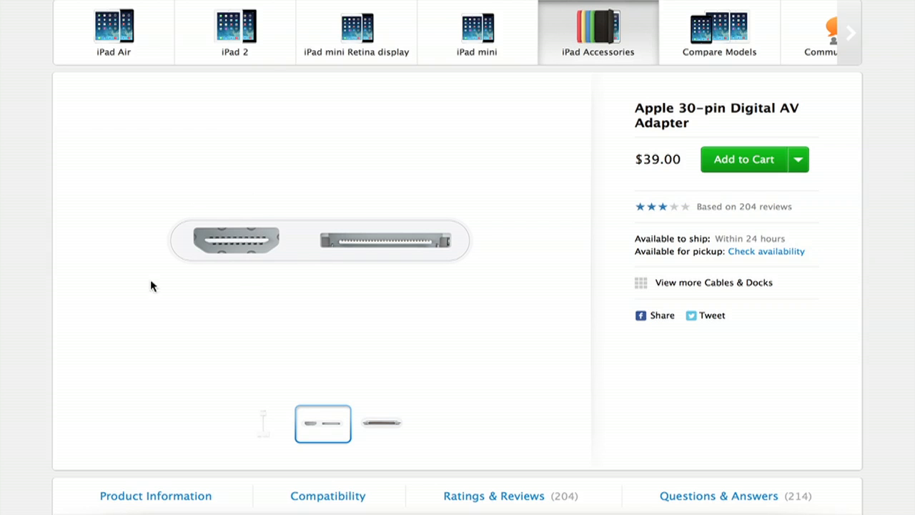
pyautogui.click(263, 423)
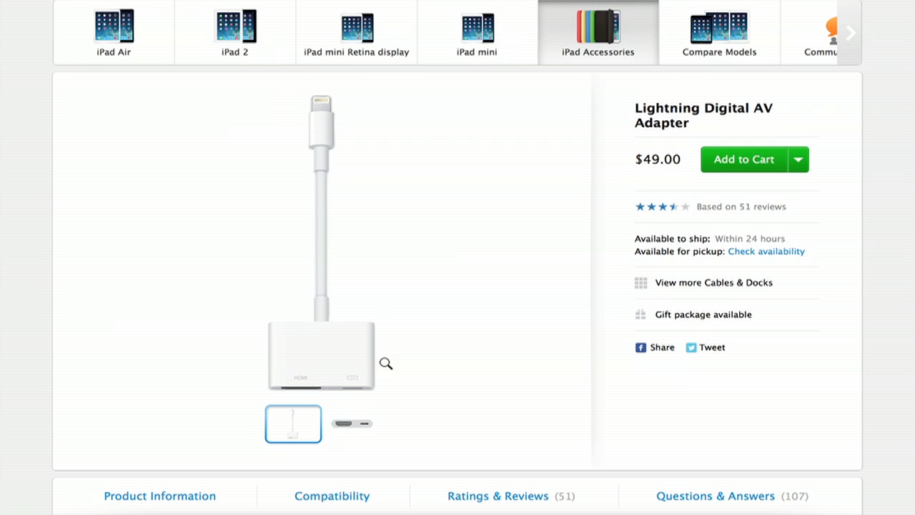
# Step: Toggle the Lightning Digital AV Adapter thumbnails, ending on the HDMI and Lightning port close-up
pyautogui.click(352, 424)
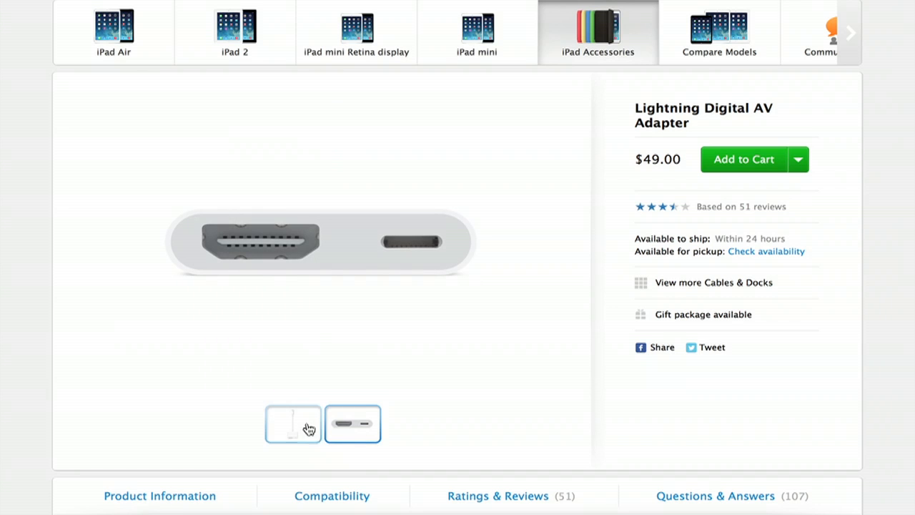
pyautogui.click(293, 424)
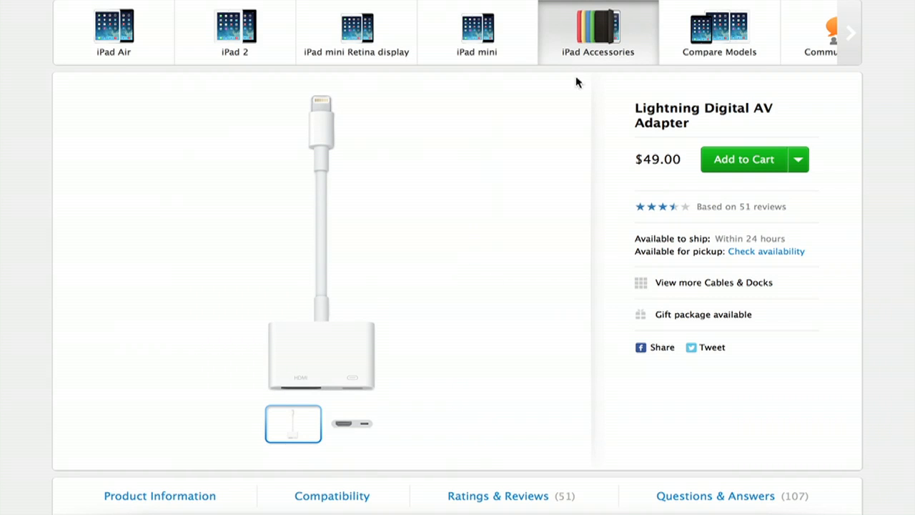
pyautogui.click(352, 423)
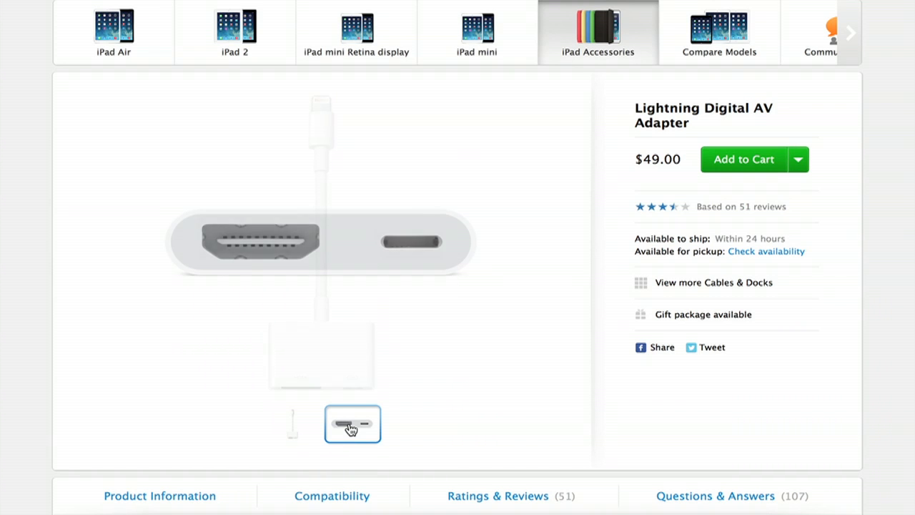
pyautogui.click(352, 425)
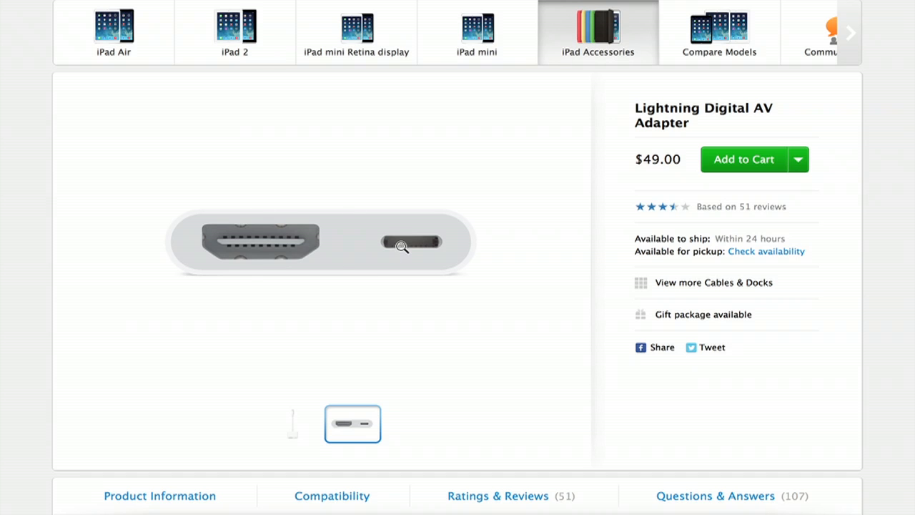